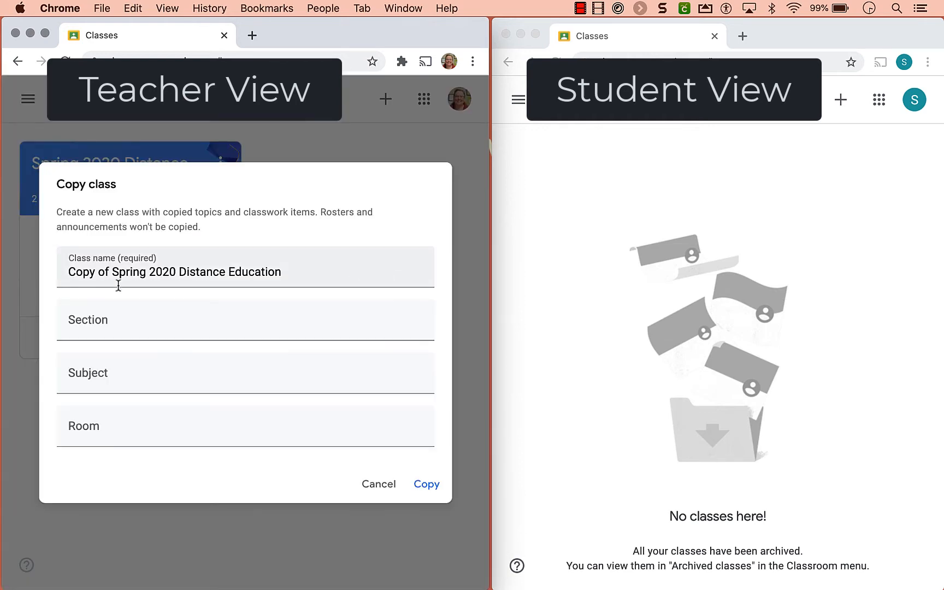
Step: Name the copy 'Fall 2020 Distance Education' and create the copied class
left_click(427, 484)
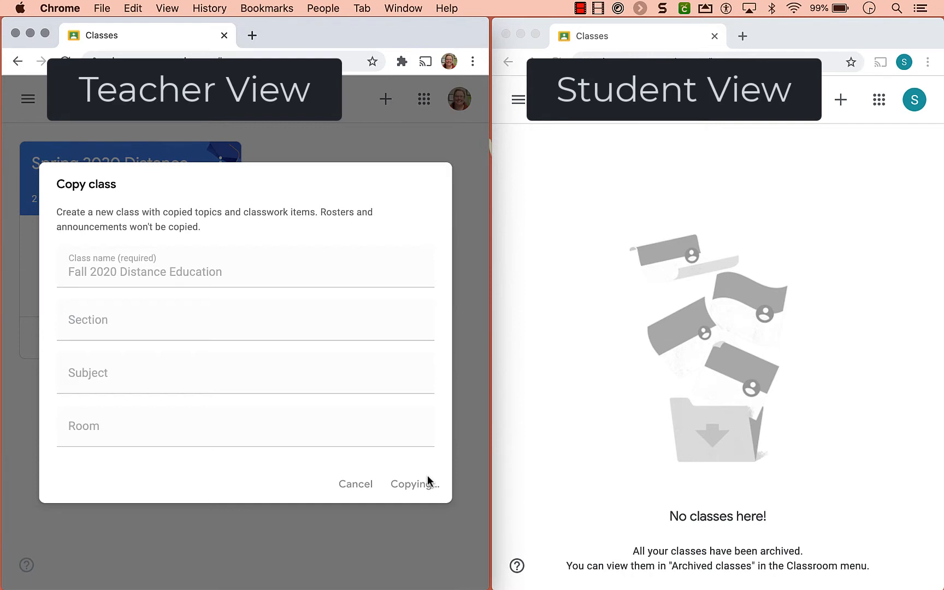
left_click(415, 484)
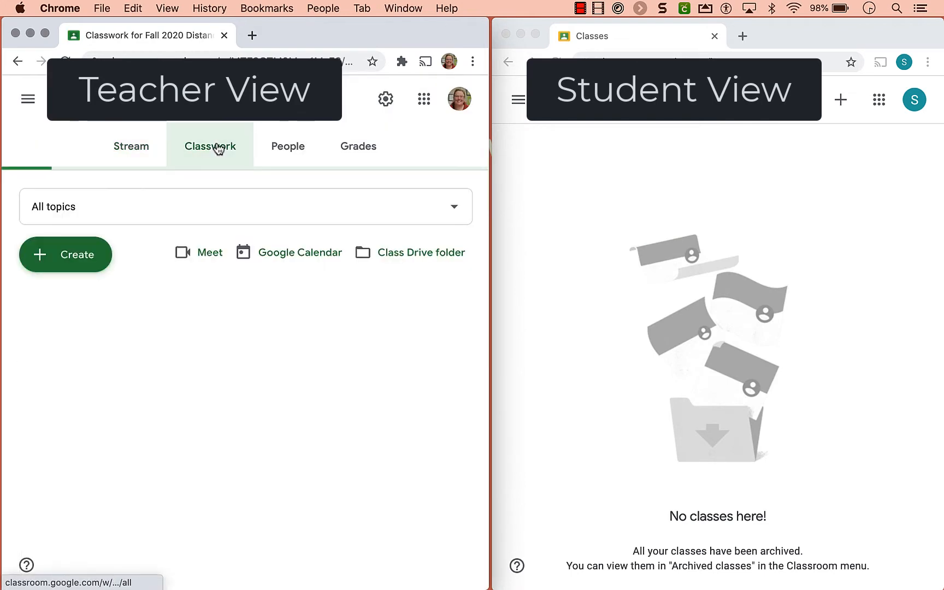
Step: Review the Fall 2020 classwork listing ELA and Math topics with one draft assignment each
left_click(210, 146)
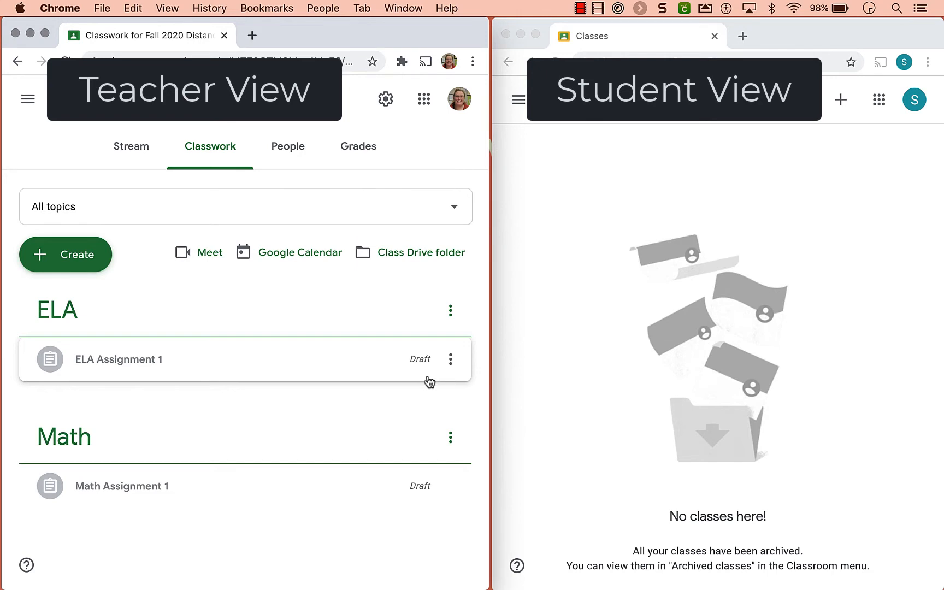
mouse_move(356, 366)
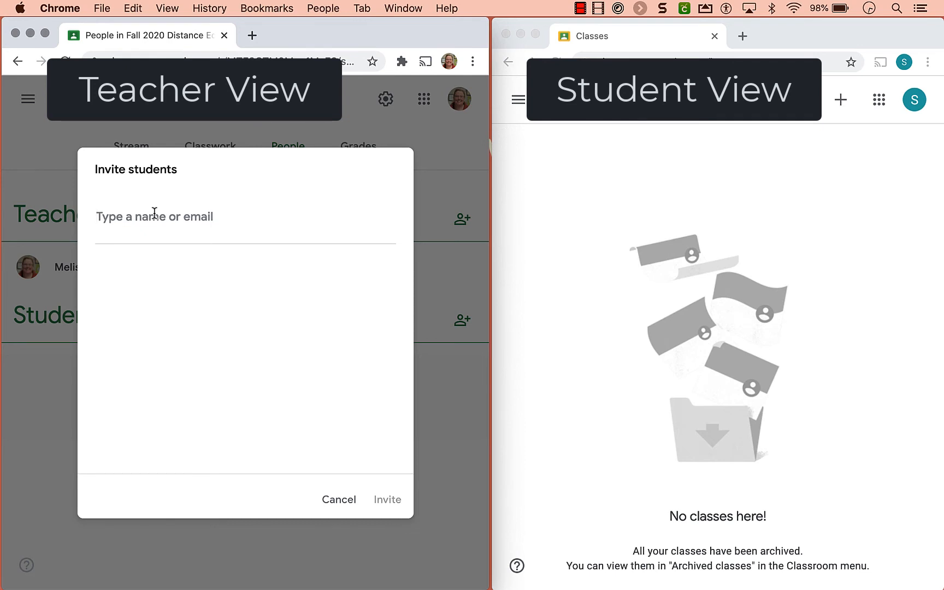
Step: Invite 'student one' to the Fall 2020 class by email from the People roster
left_click(155, 217)
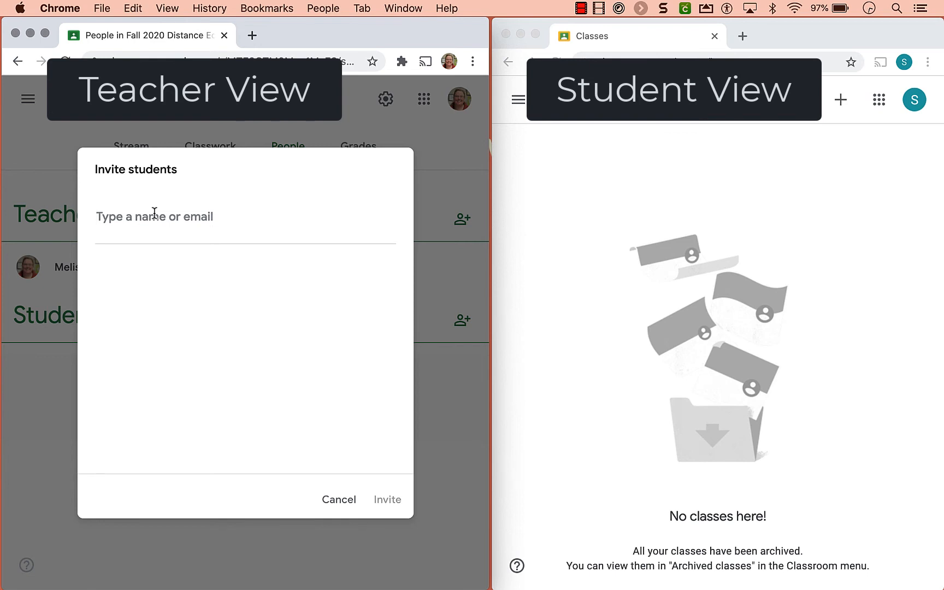
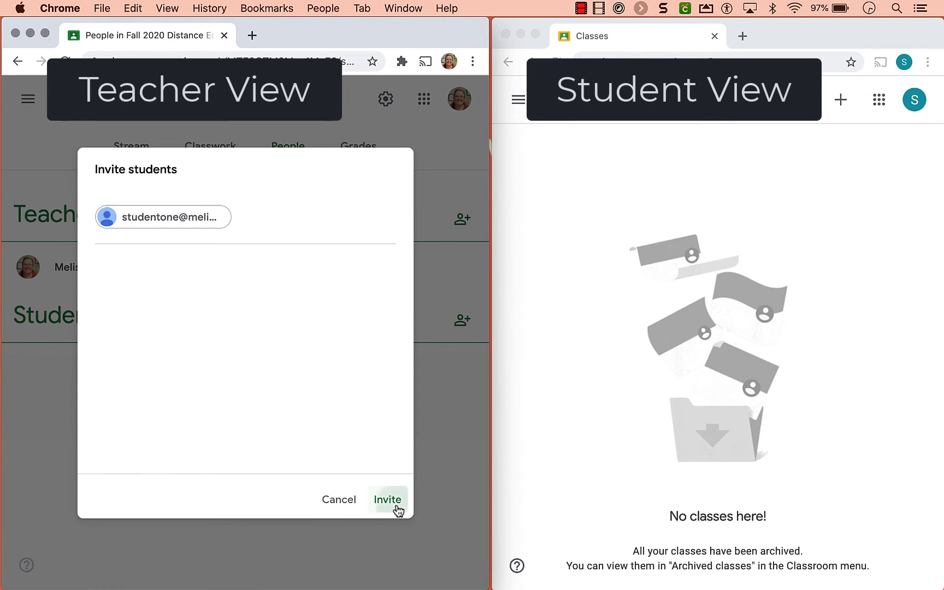
left_click(389, 499)
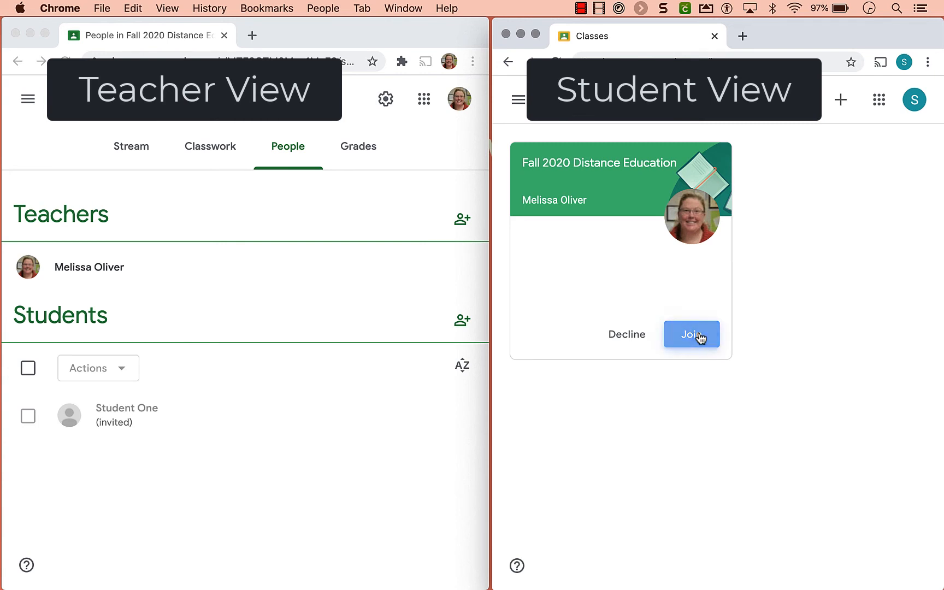
Step: Join Fall 2020 Distance Education as Student One, then begin inviting another student
left_click(691, 335)
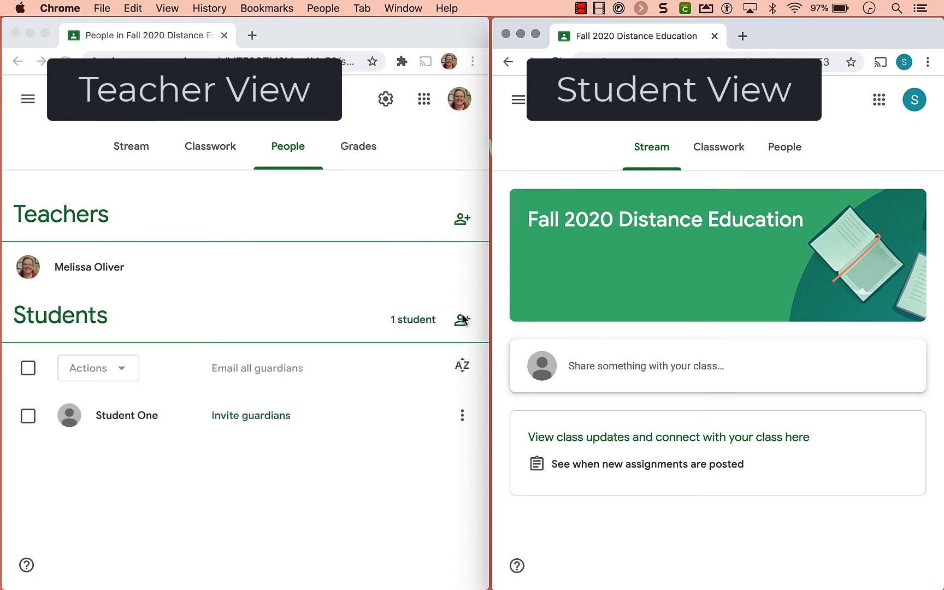
left_click(463, 320)
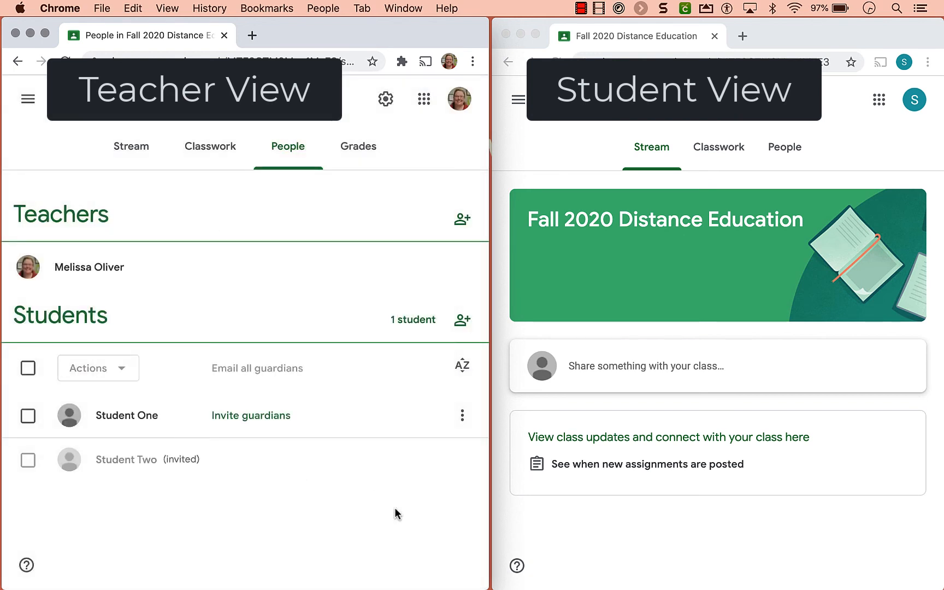
mouse_move(338, 442)
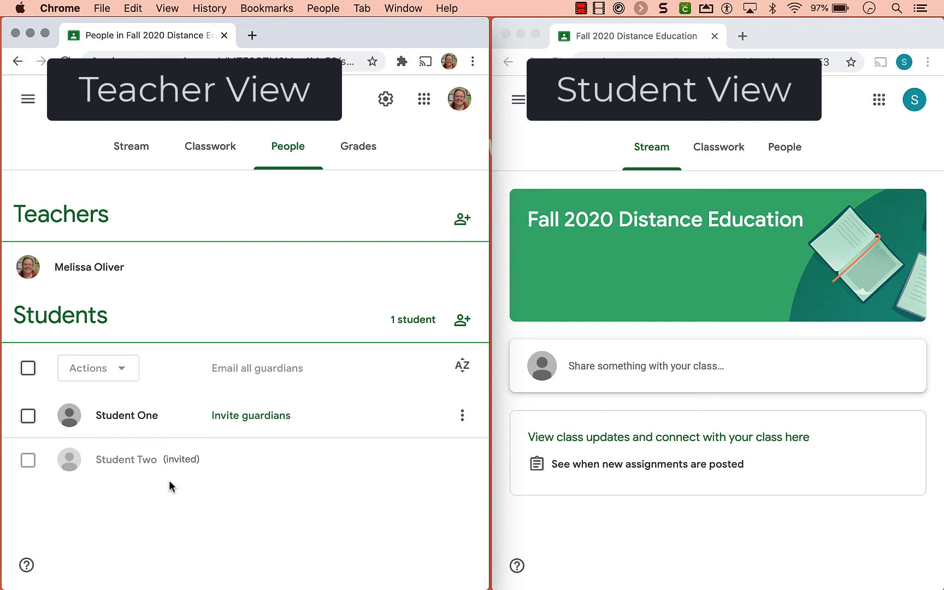
Step: Return to the teacher's Classes home showing Fall 2020 with 1 student
left_click(132, 147)
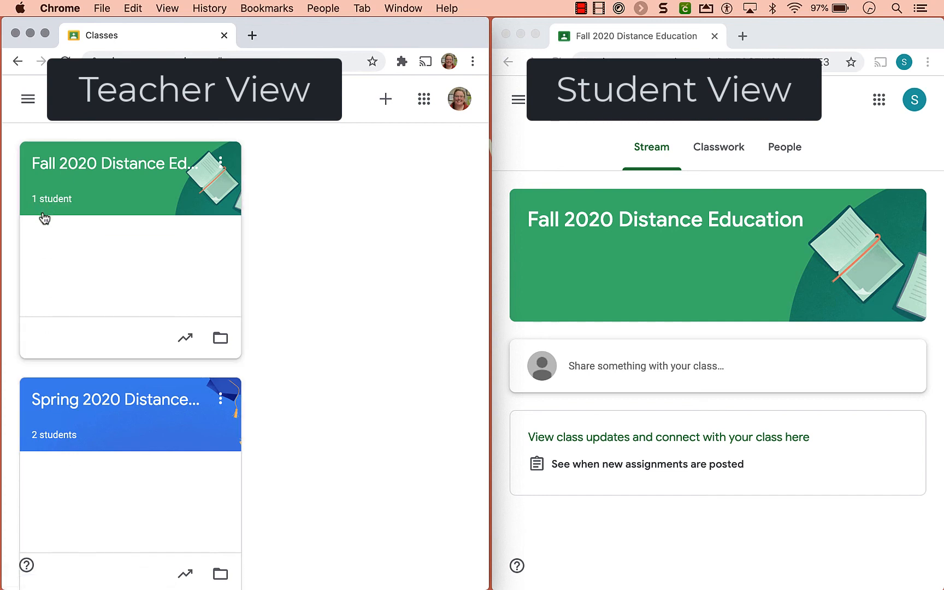
mouse_move(43, 212)
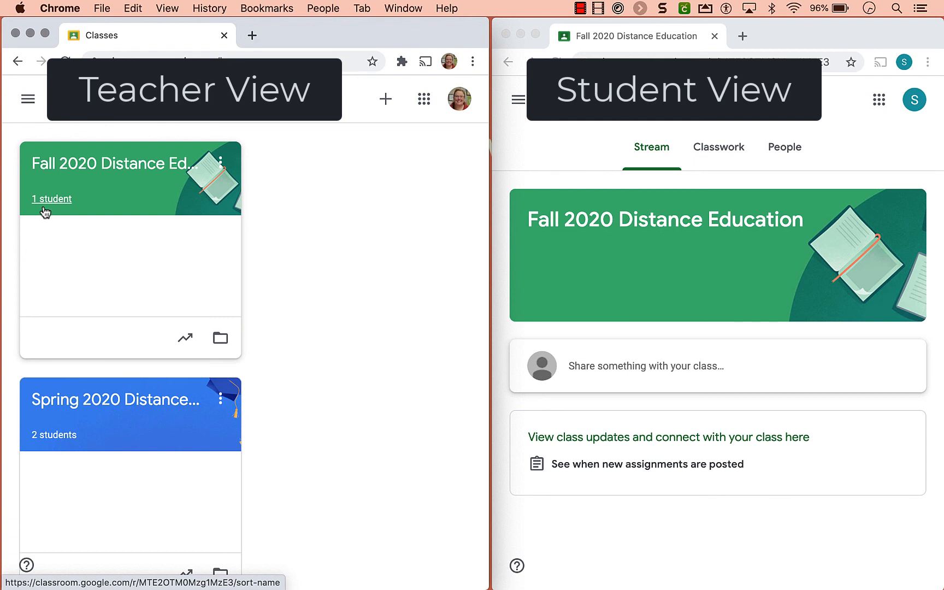
mouse_move(55, 205)
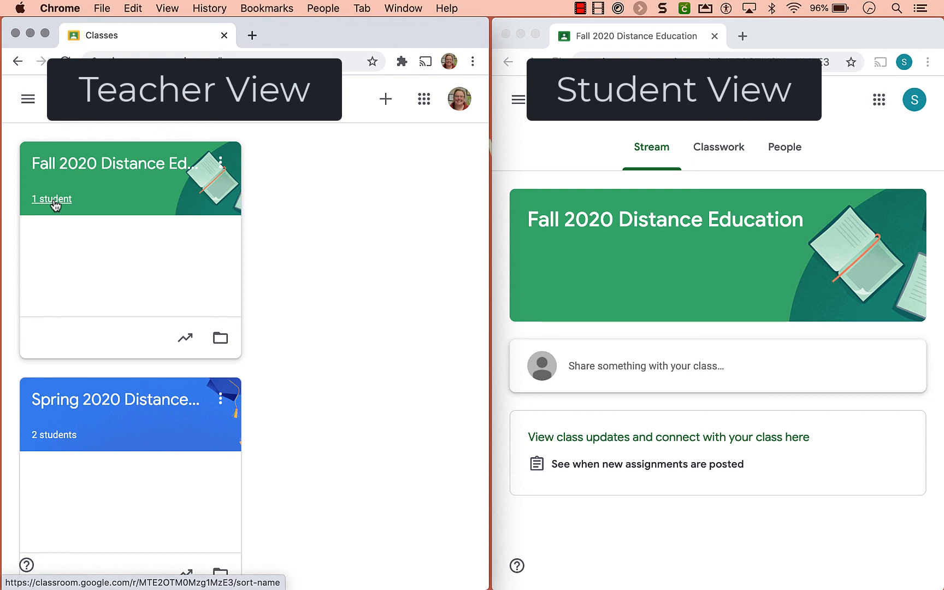
Step: Reopen the Fall 2020 roster showing Student One joined and Student Two invited
left_click(51, 199)
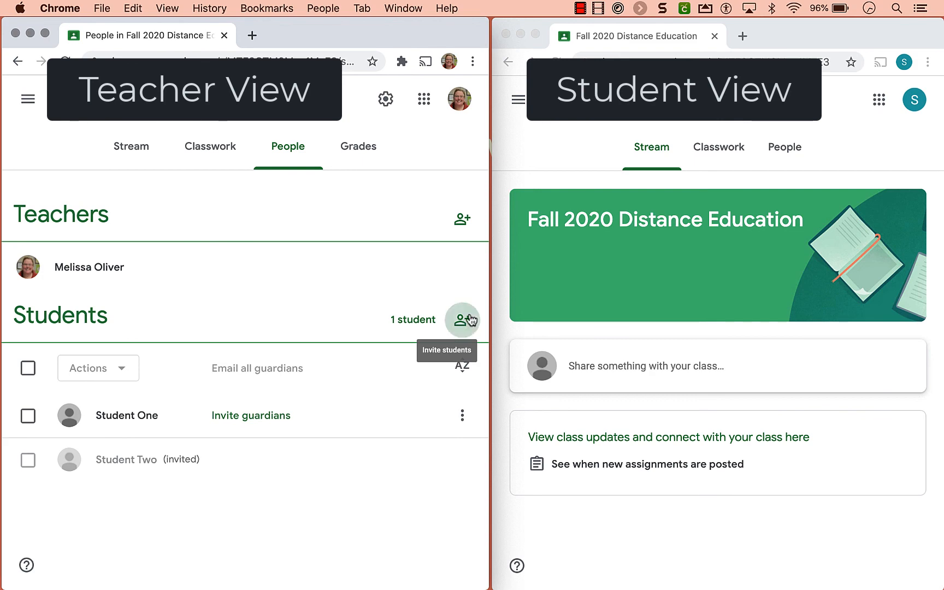
Step: Bring up an empty invite-students form for the Fall 2020 class
left_click(463, 321)
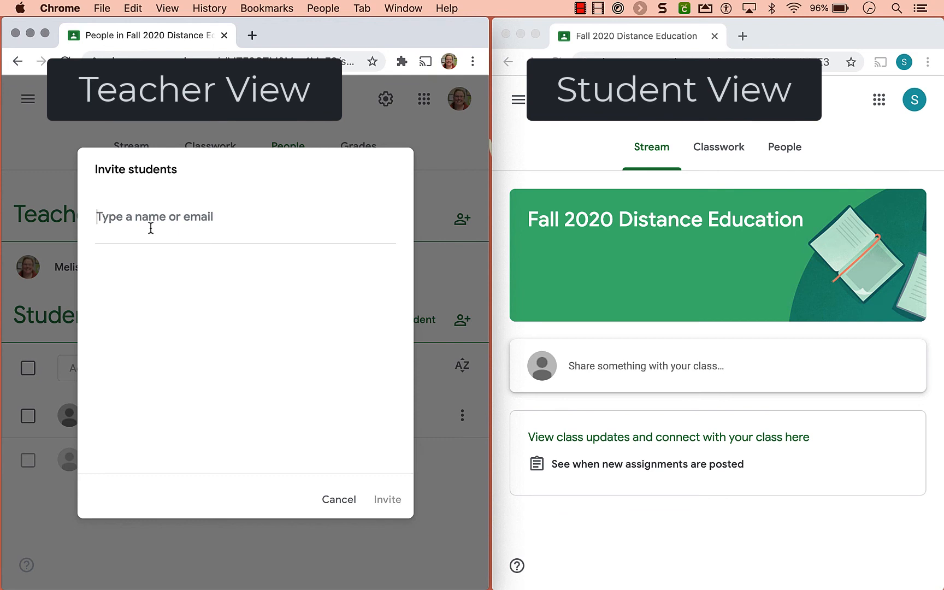
mouse_move(414, 234)
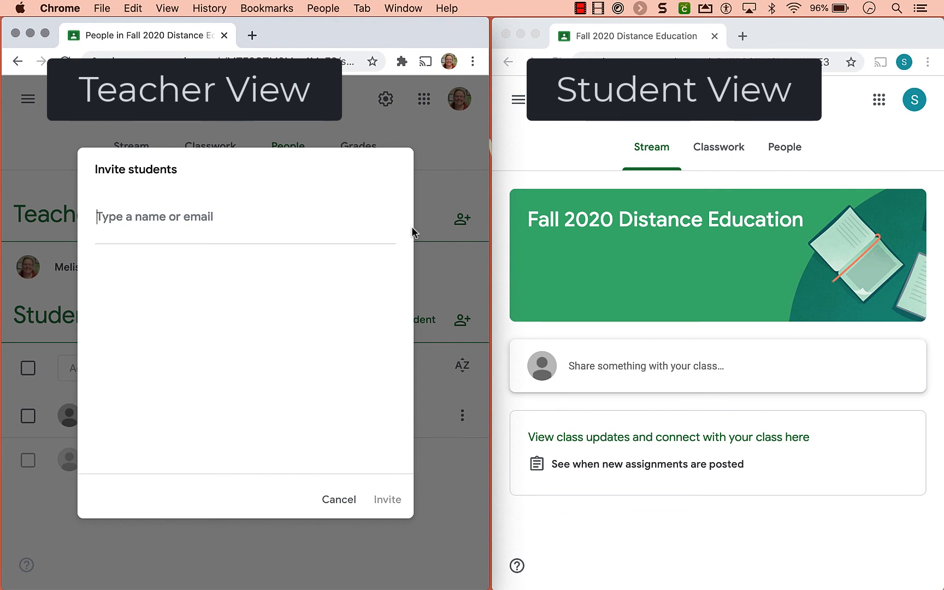